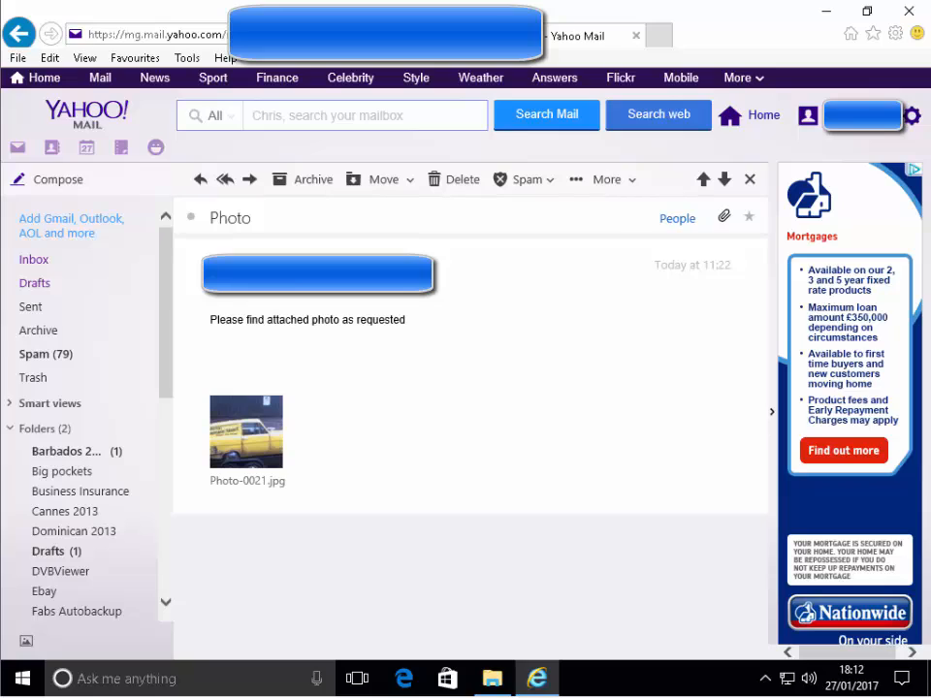
mouse_move(223, 327)
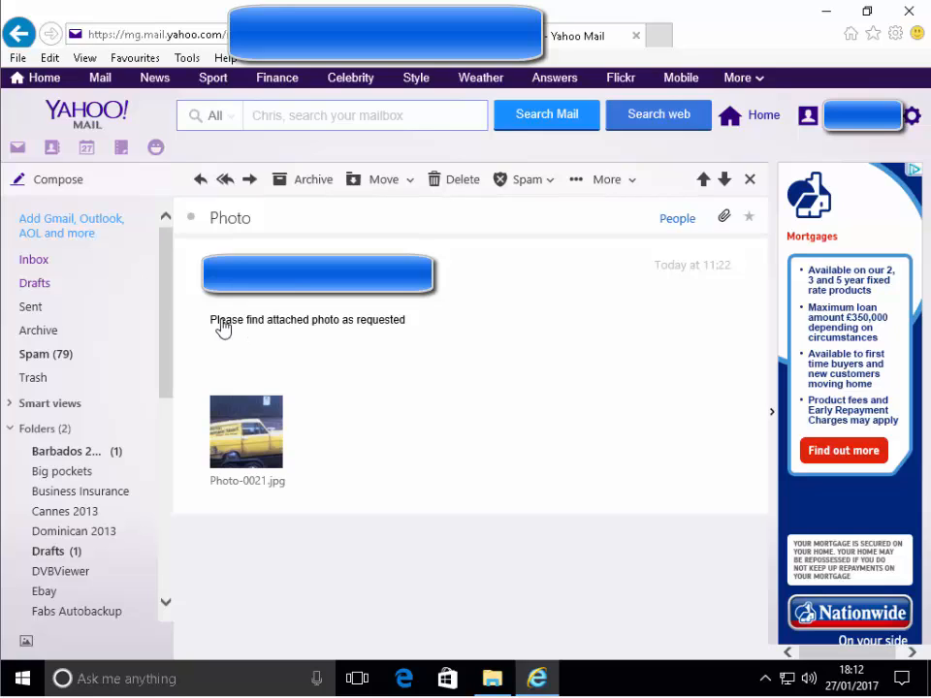
mouse_move(349, 503)
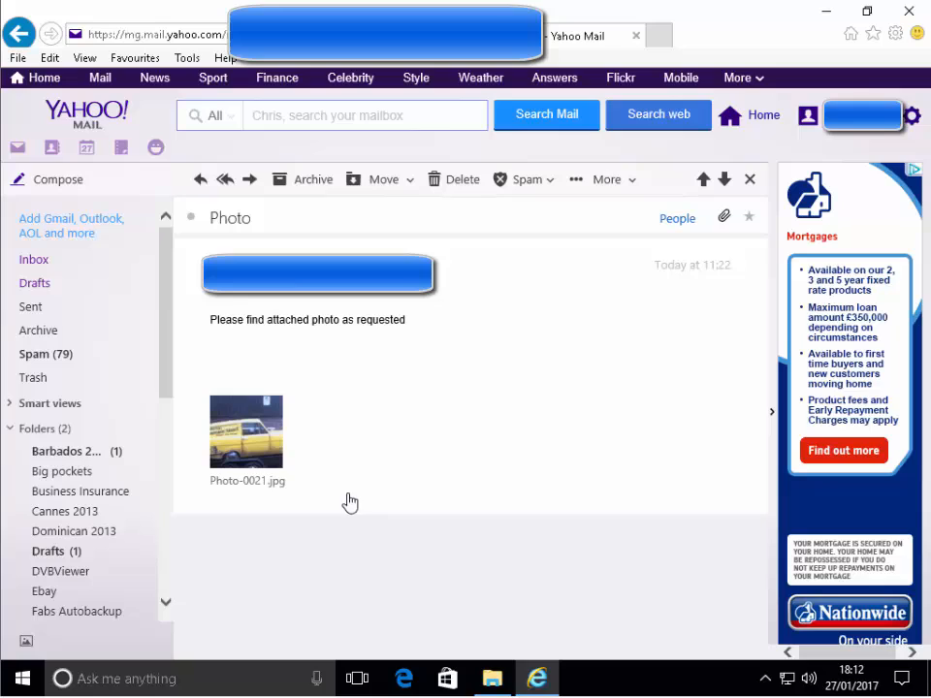
mouse_move(275, 500)
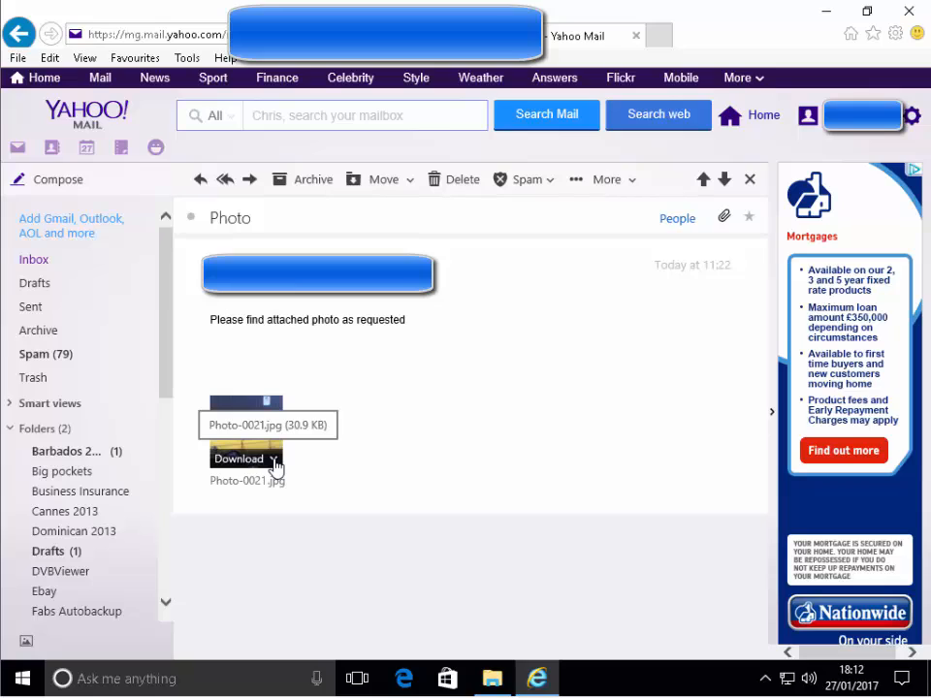
- Download the attached Photo-0021.jpg, choosing to save it to the computer
click(276, 458)
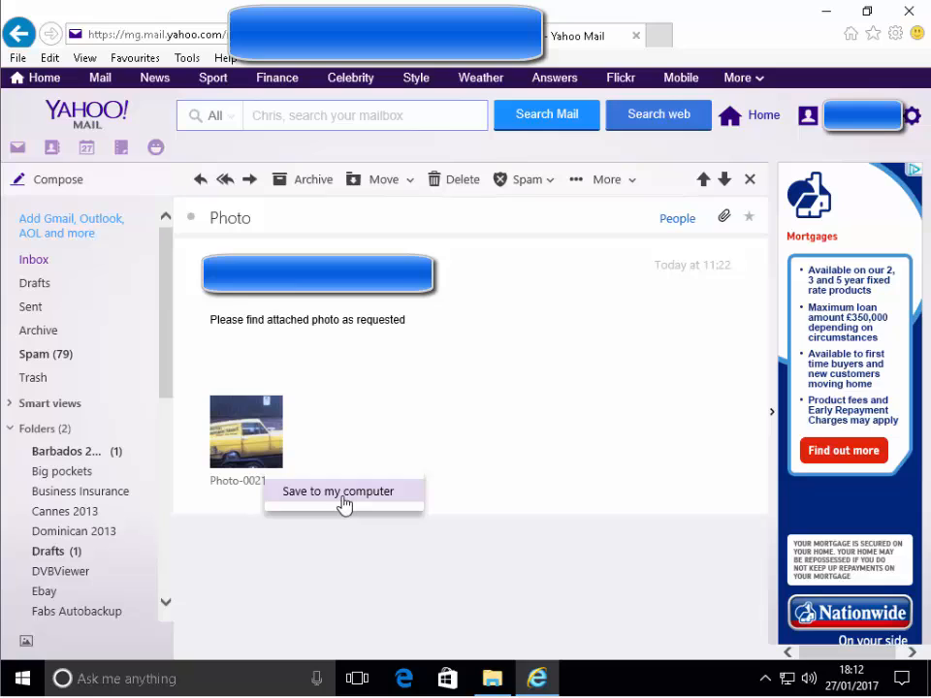
mouse_move(353, 499)
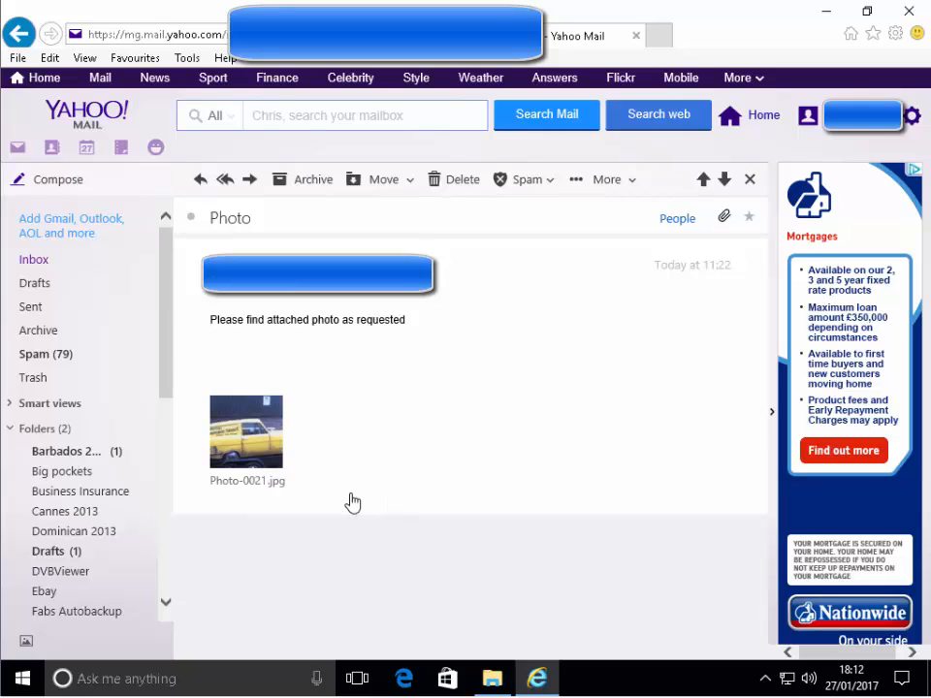
click(247, 430)
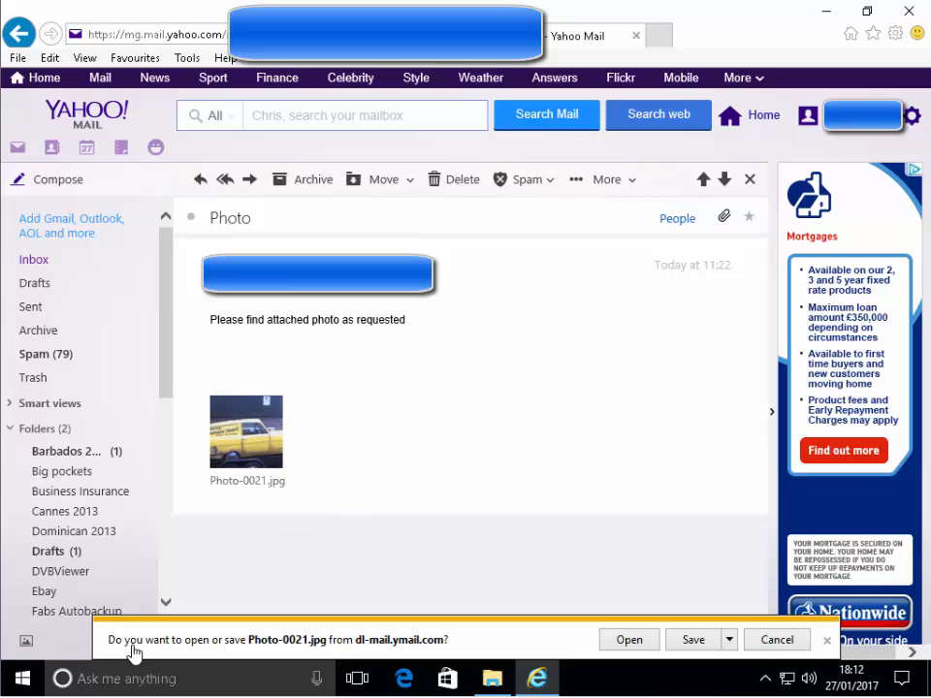
mouse_move(423, 640)
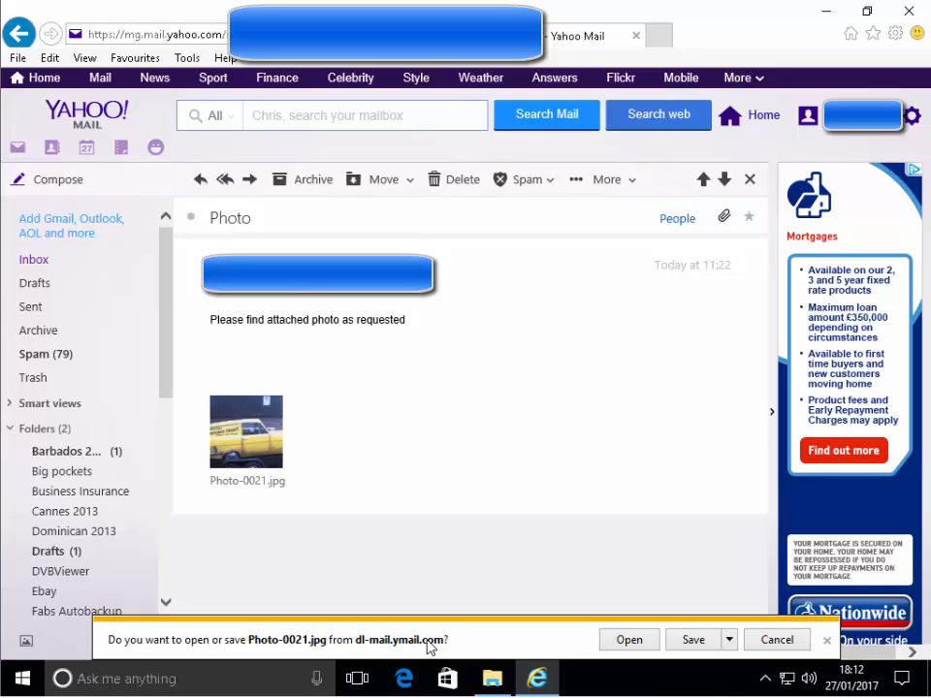
mouse_move(536, 660)
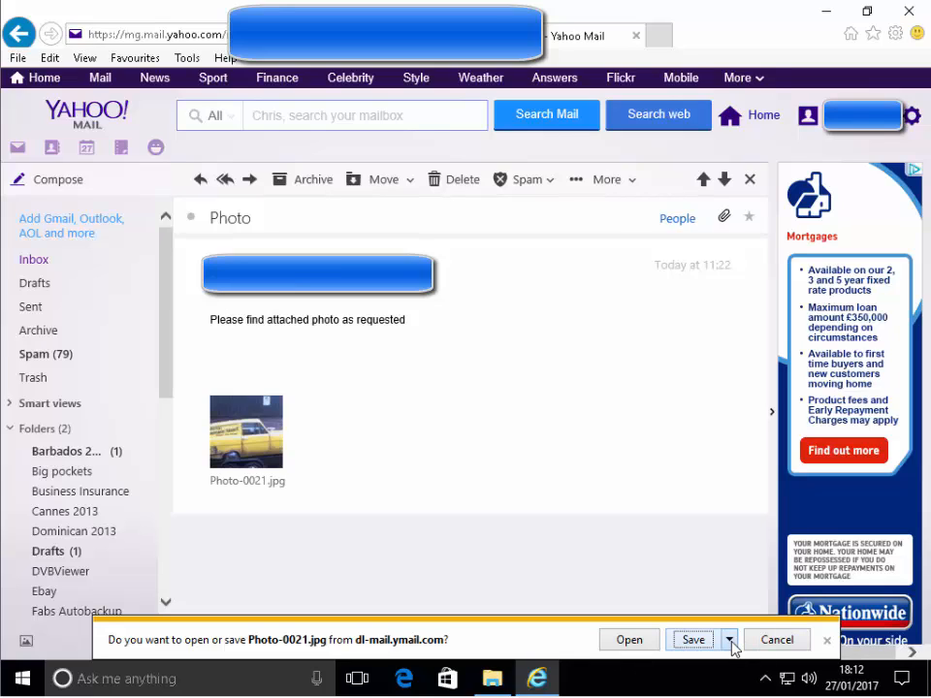
- Choose 'Save as' from the download bar to pick a folder and name
click(725, 640)
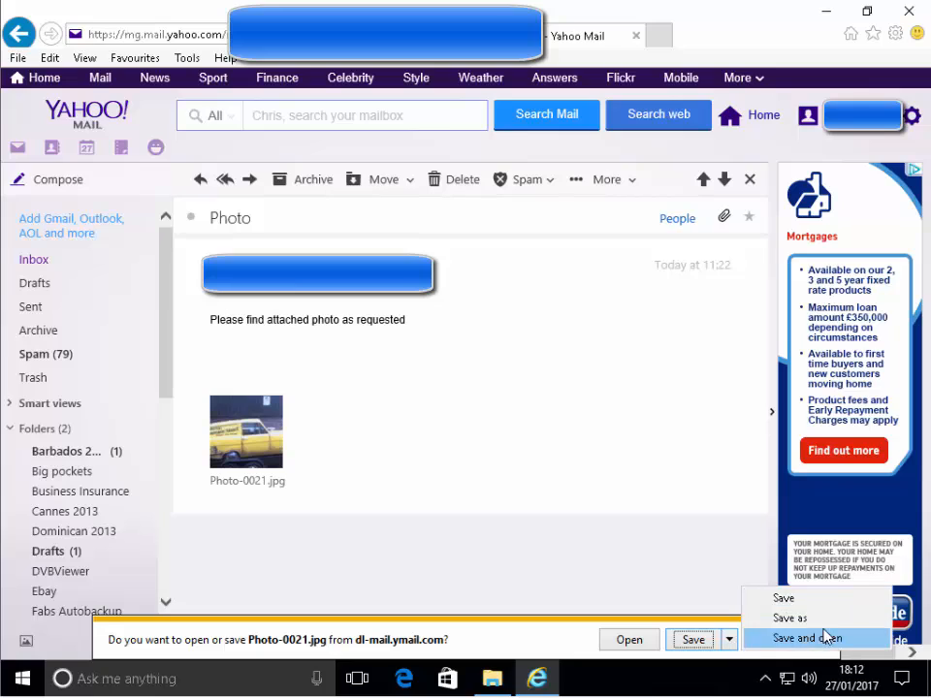
mouse_move(791, 619)
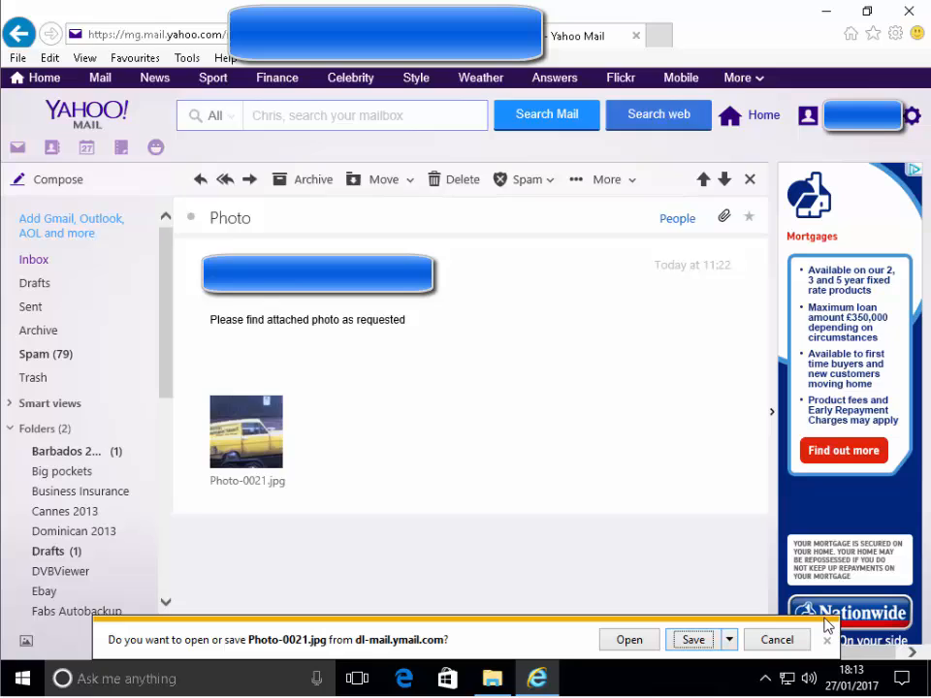
click(694, 640)
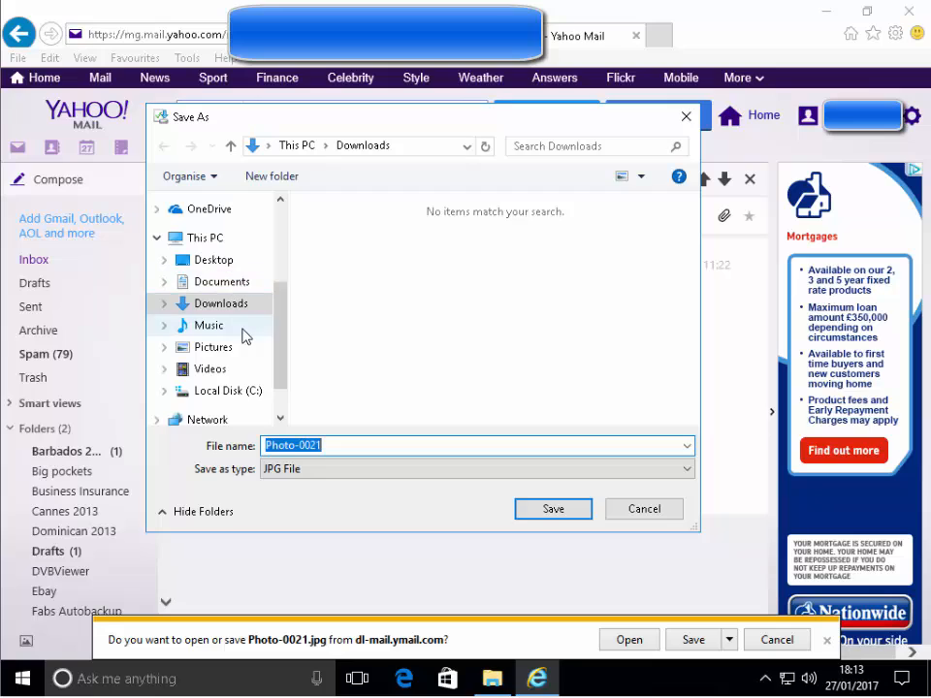
mouse_move(249, 359)
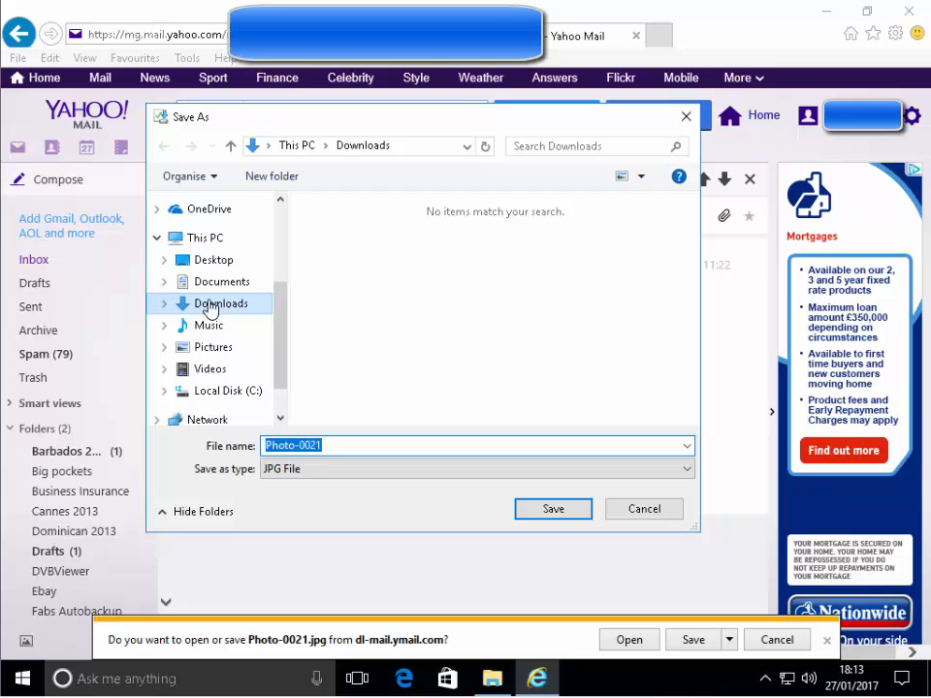
mouse_move(225, 284)
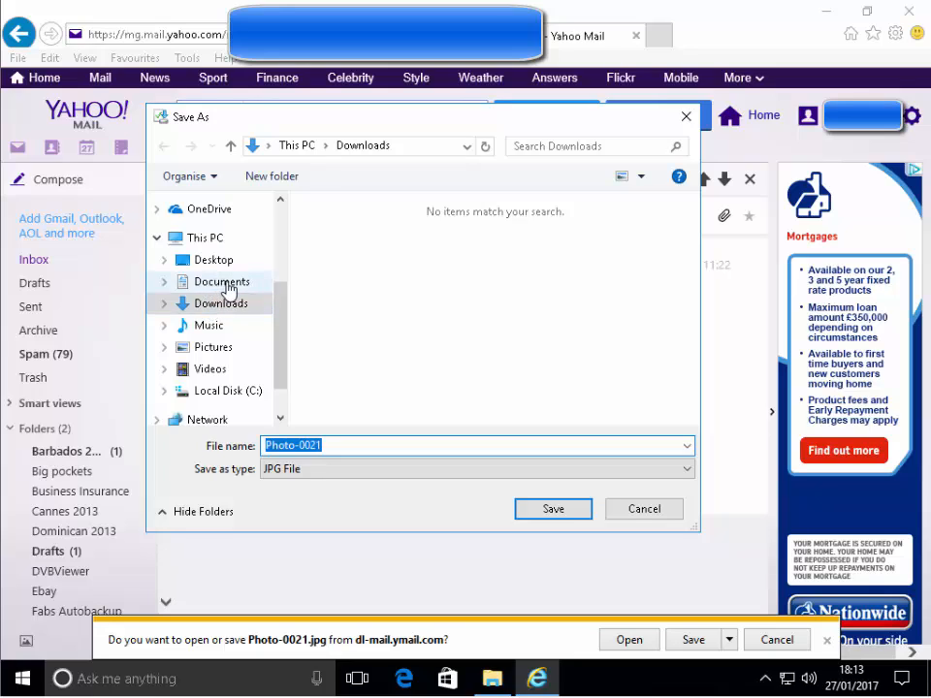
mouse_move(228, 341)
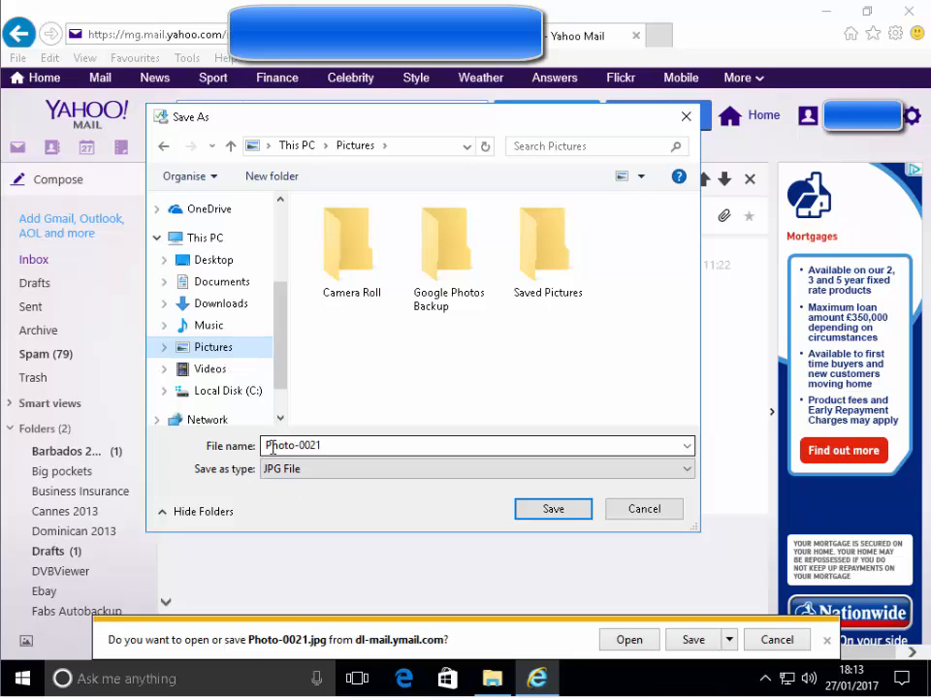
- Save the photo as PhotoCar in the Pictures folder
click(324, 447)
text(Car)
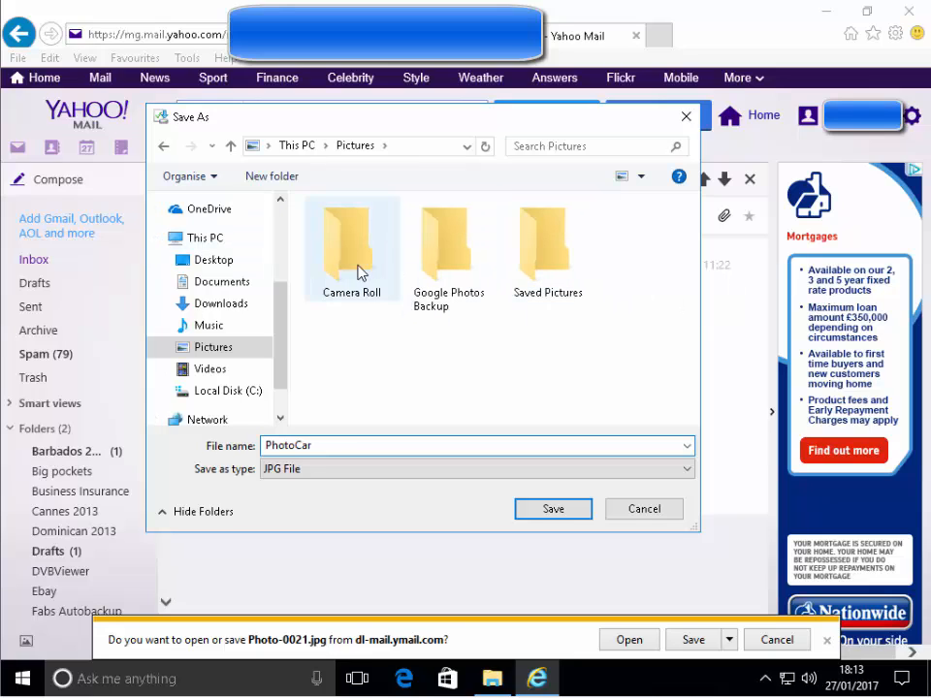
mouse_move(384, 279)
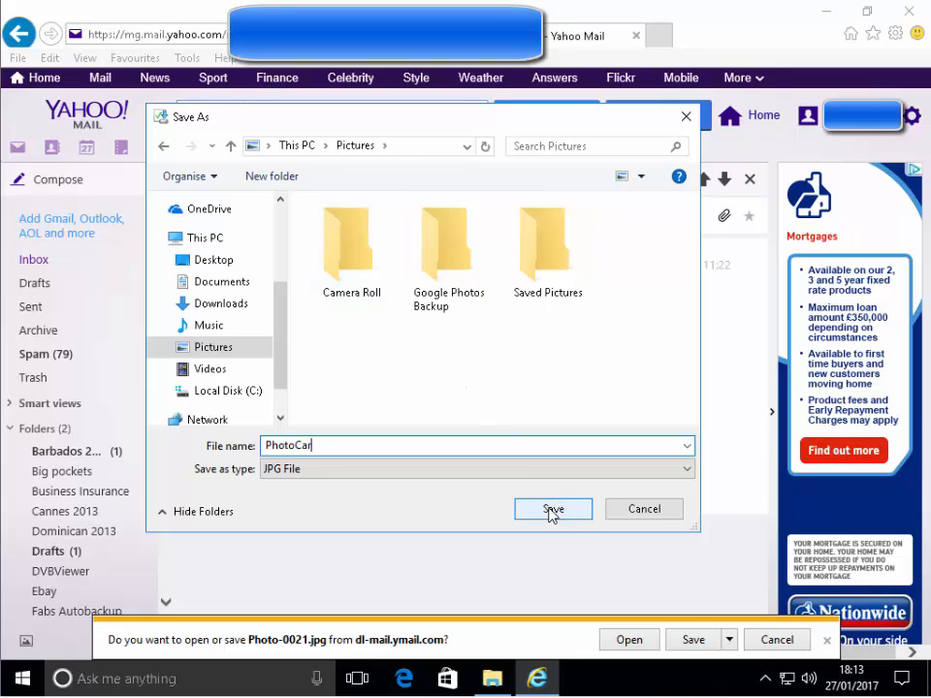
click(553, 509)
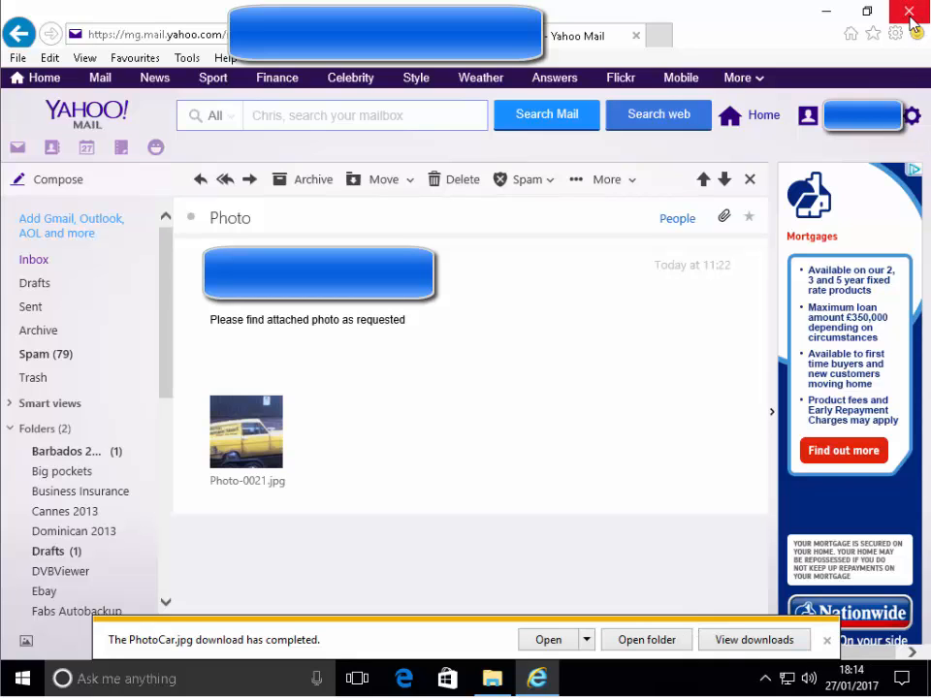
- Close the browser and open PhotoCar from Pictures in File Explorer's Photos viewer
click(916, 12)
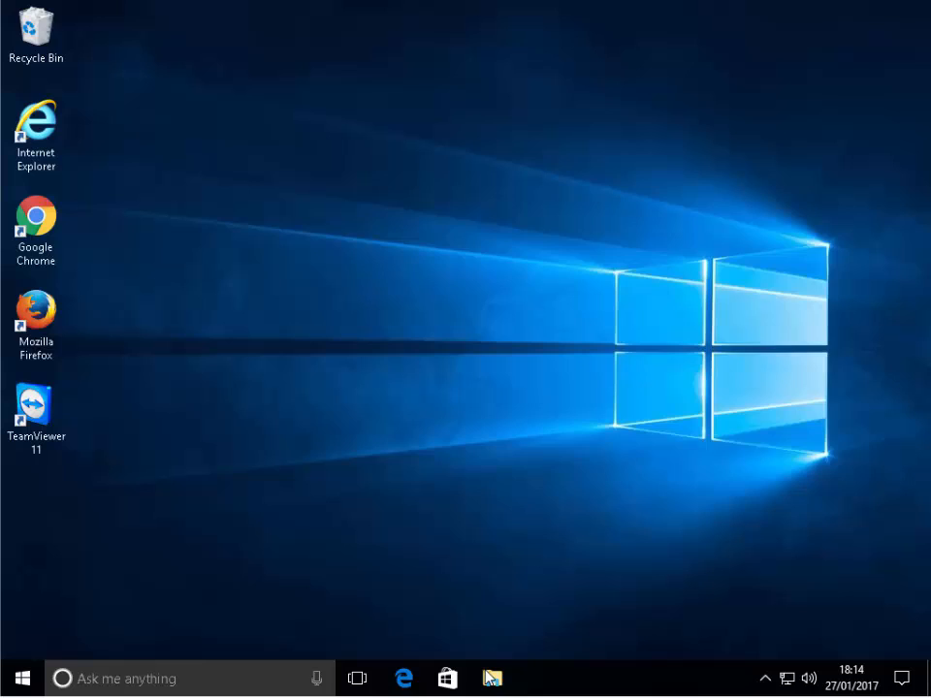
click(495, 679)
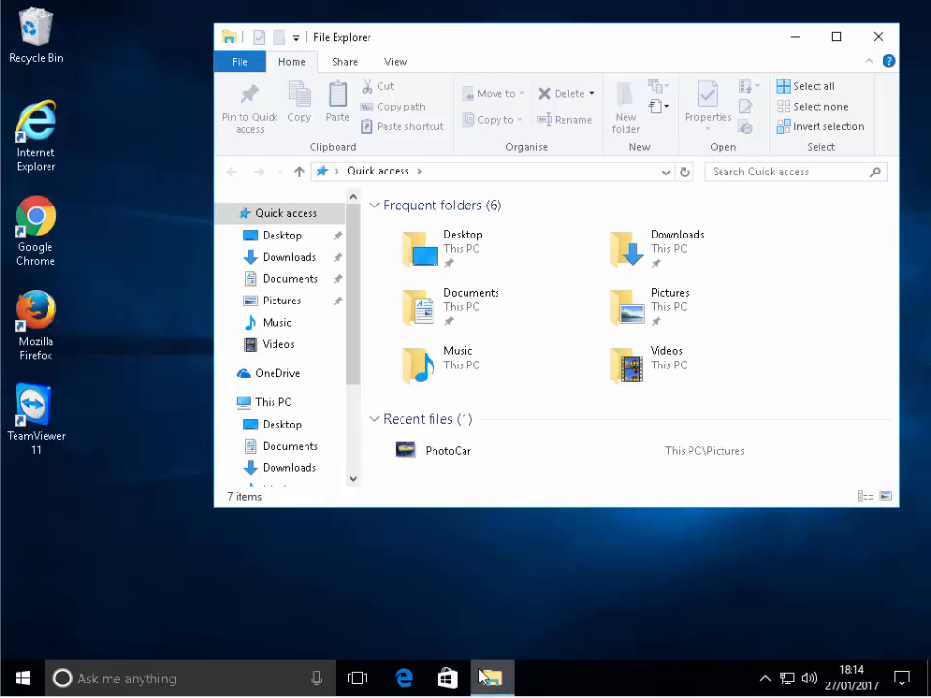
mouse_move(896, 478)
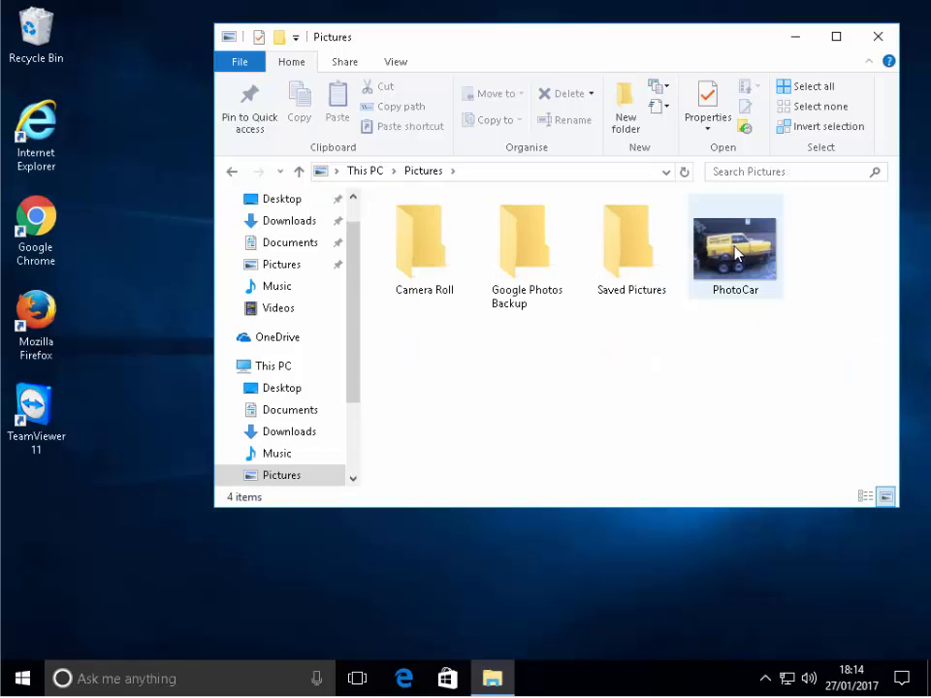
double_click(735, 244)
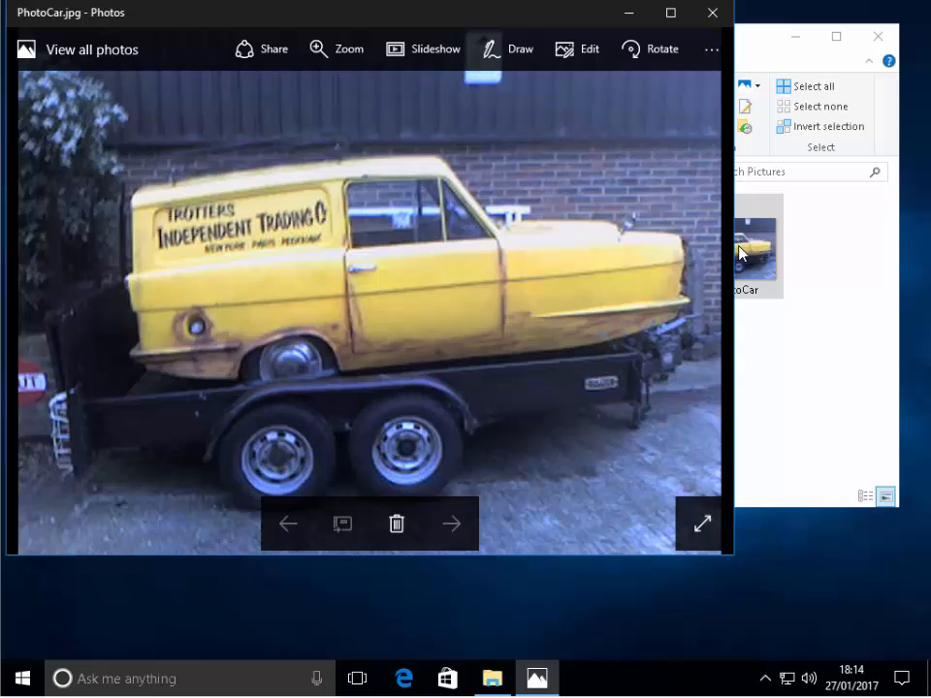